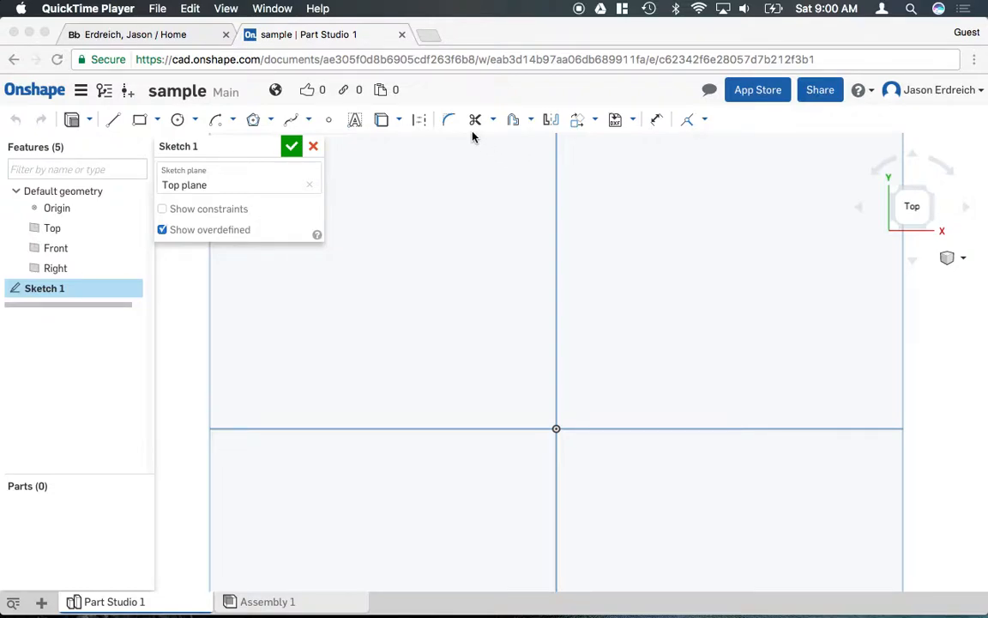
Try the Arc and Circle tools, placing an arc from the origin with its center lower right.
left_click(231, 120)
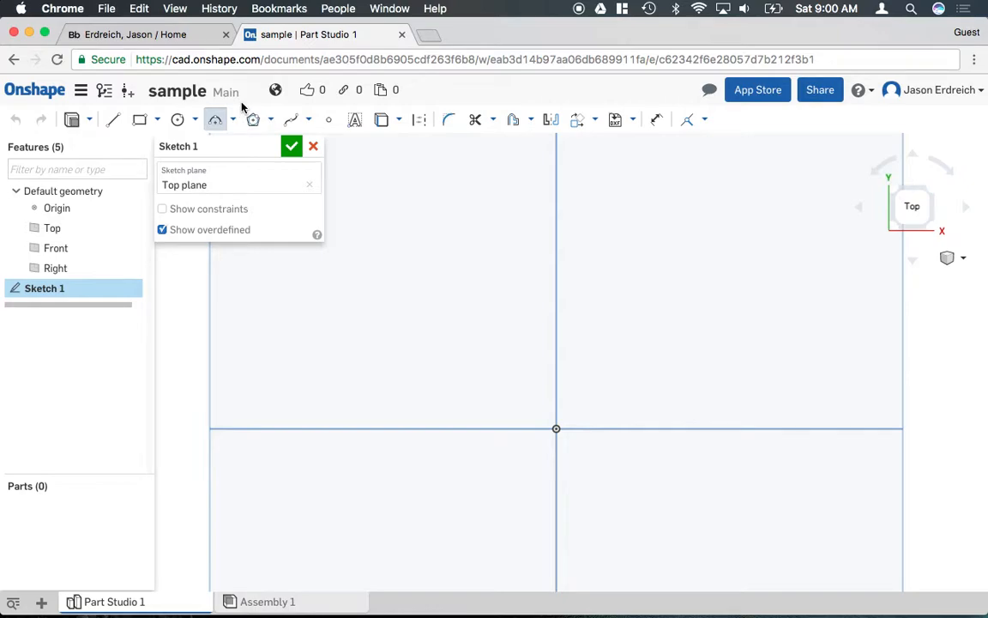
left_click(178, 119)
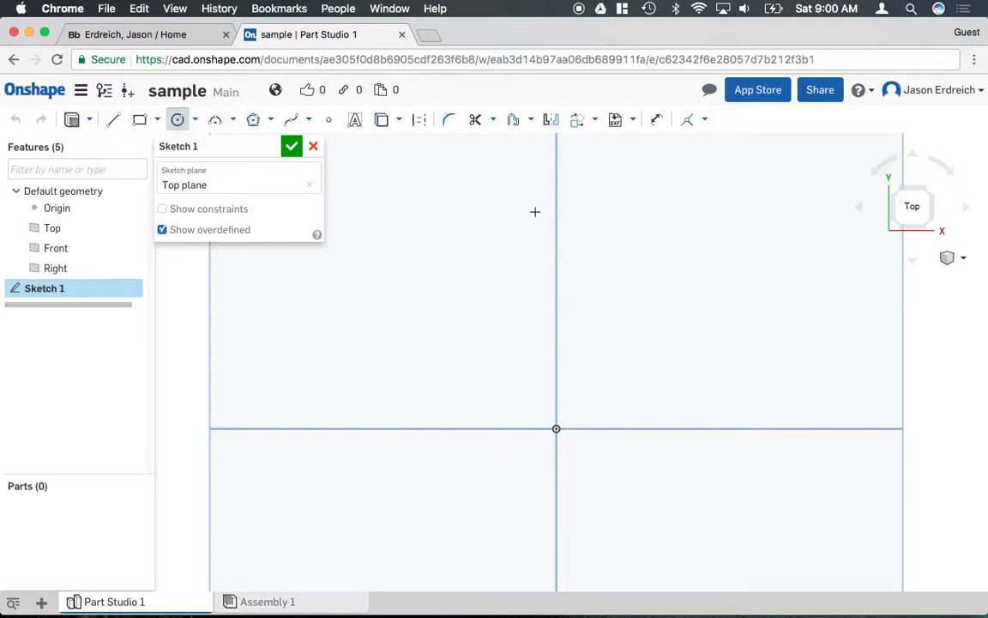
left_click_drag(557, 428, 626, 422)
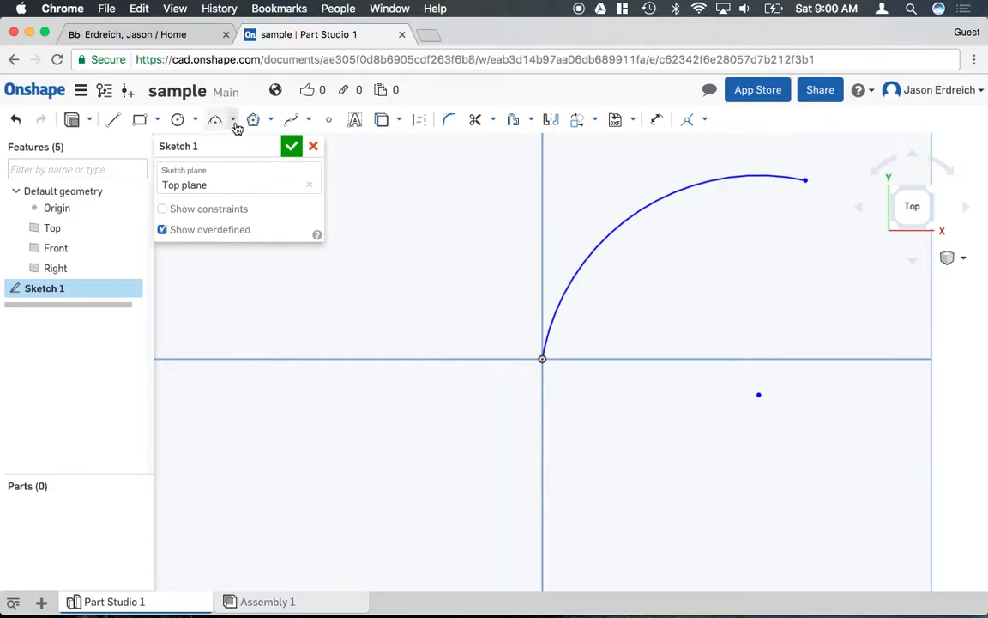
Pick an alternate arc type, such as Tangent arc, from the Arc dropdown.
left_click(232, 119)
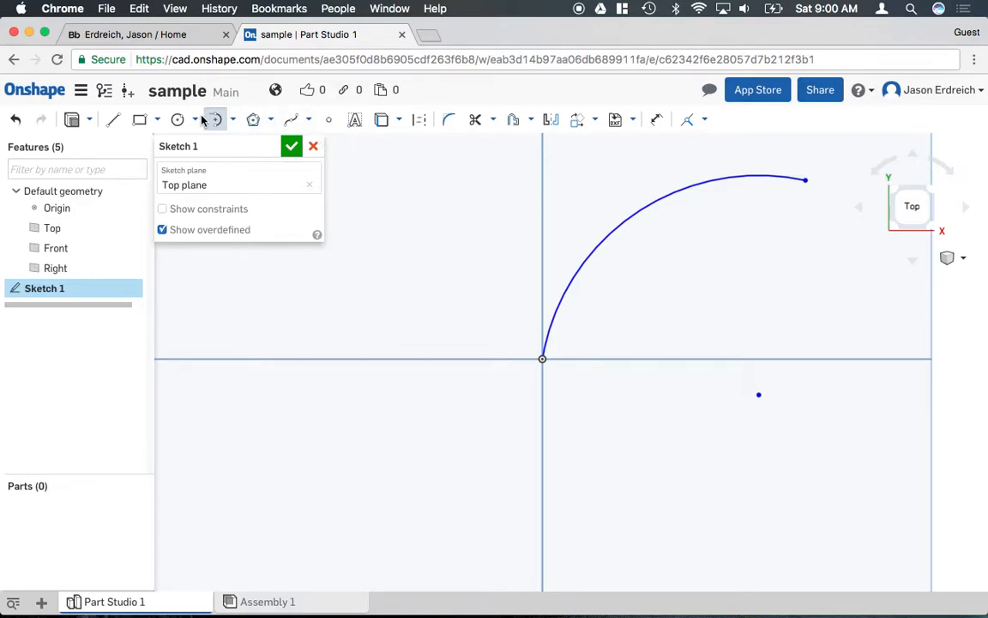
mouse_move(456, 303)
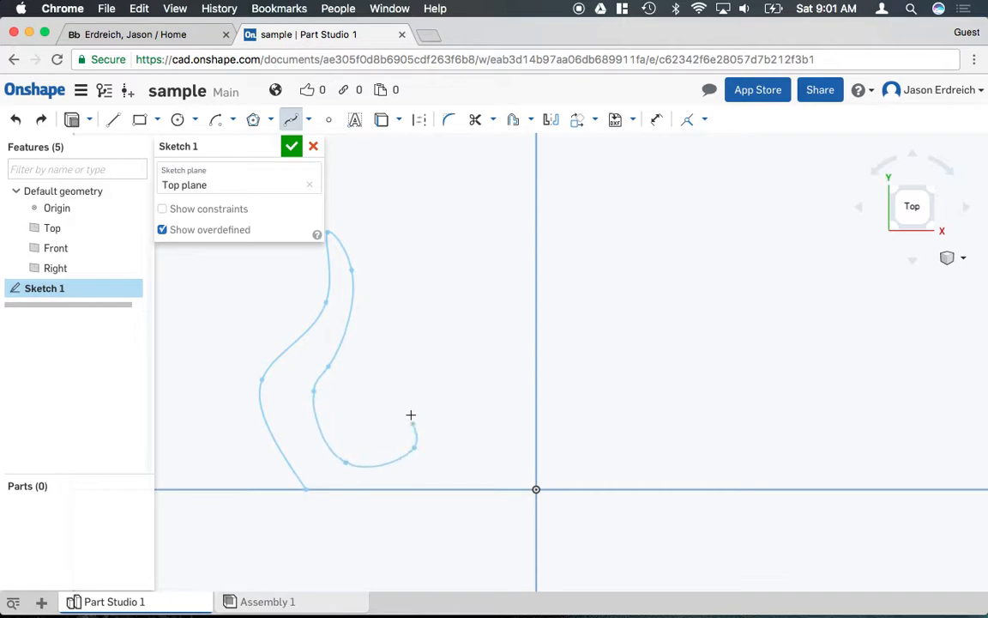
Extend the flame-shaped spline outline, then switch to the Spline point tool.
left_click_drag(411, 415, 397, 212)
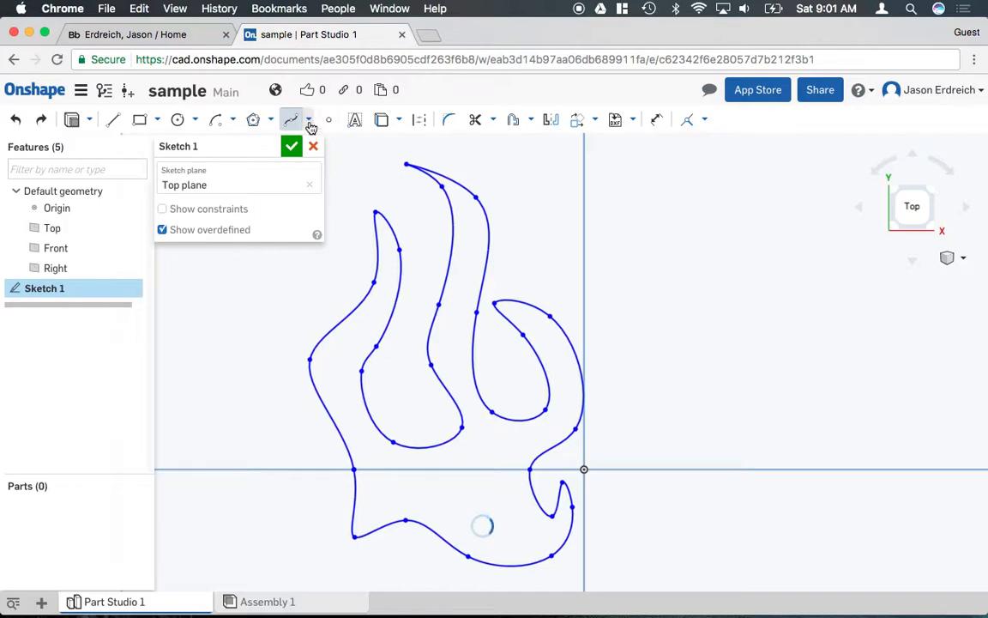
left_click(308, 119)
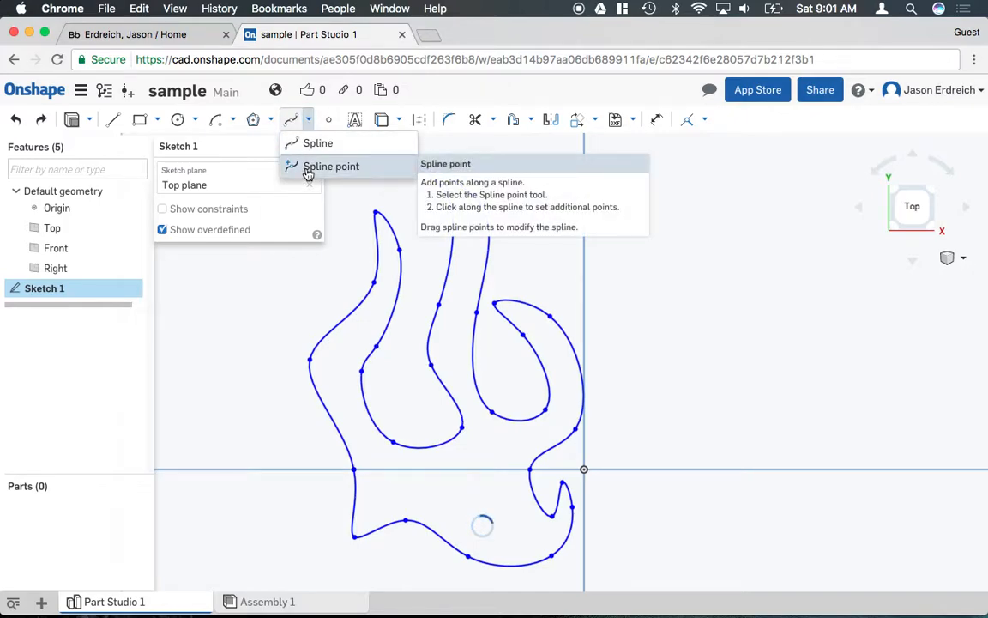
left_click(331, 166)
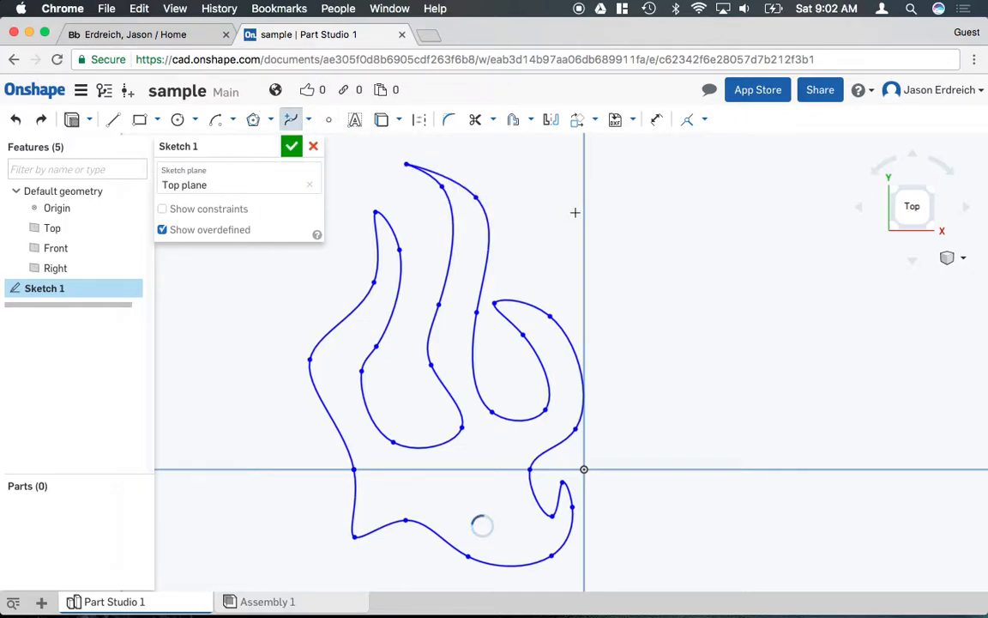